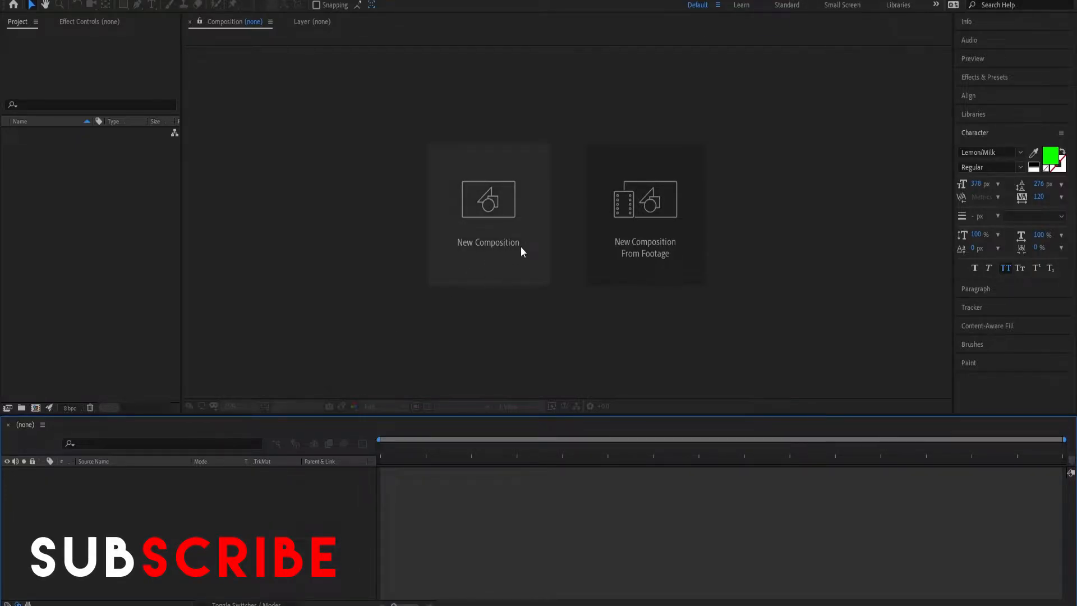
# Step: Start a new composition named 'Text Animation', 1920×1080 at 29.97 fps, lasting 10 seconds
pyautogui.click(487, 213)
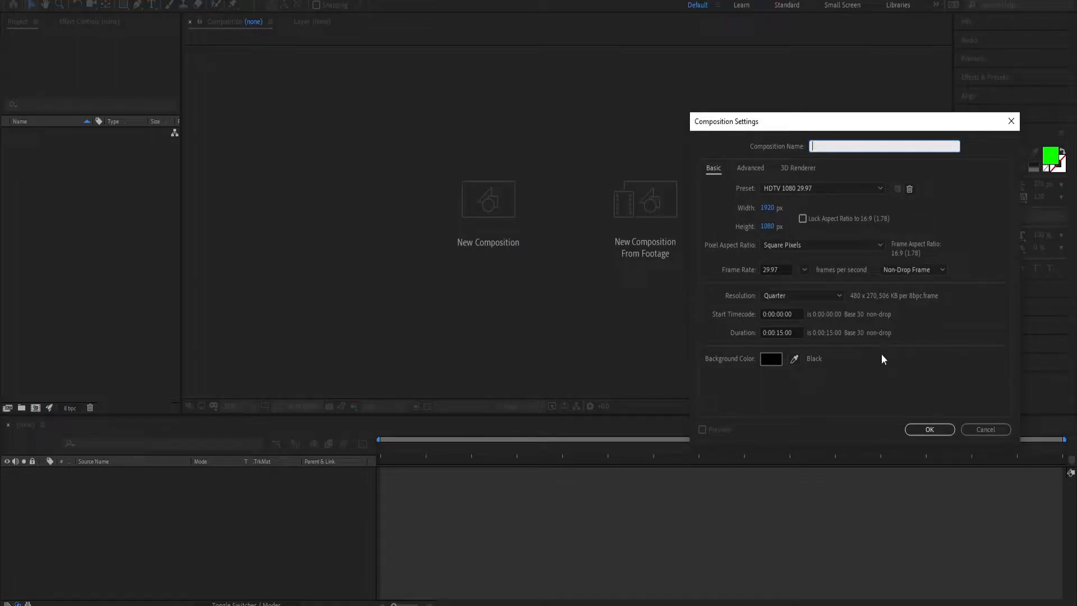
pyautogui.write('Text Animation')
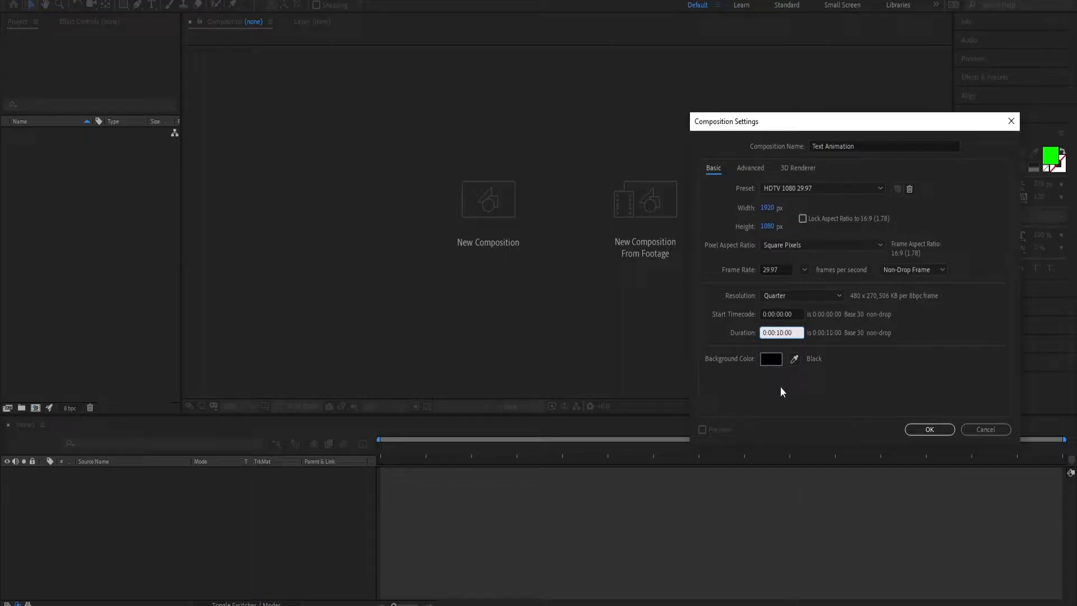
# Step: Confirm the composition, type a white MONDAY title, and bring up Effects & Presets
pyautogui.click(929, 430)
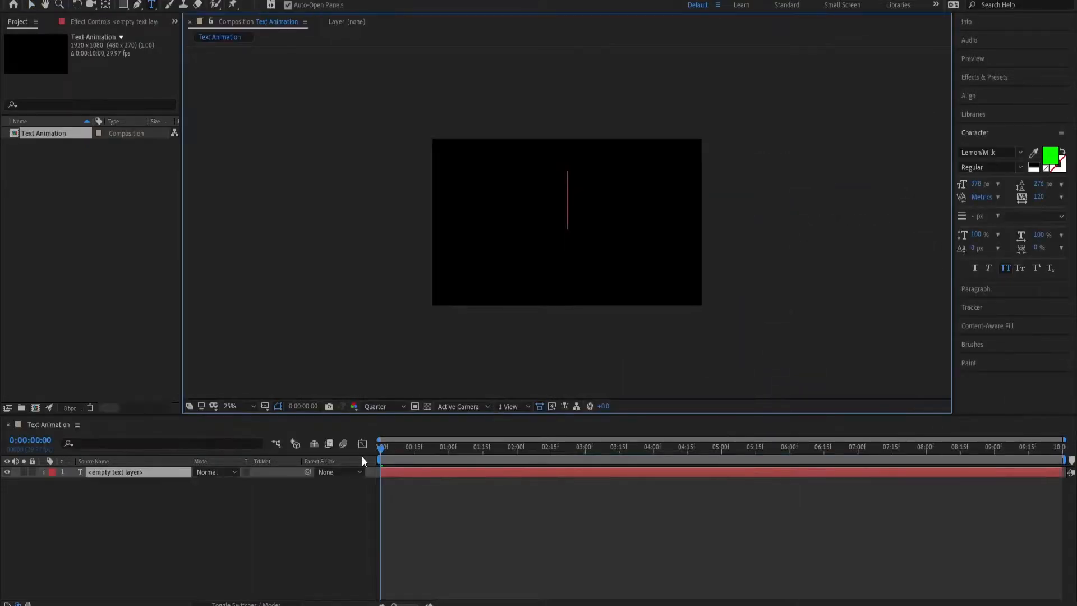
pyautogui.moveTo(363, 462)
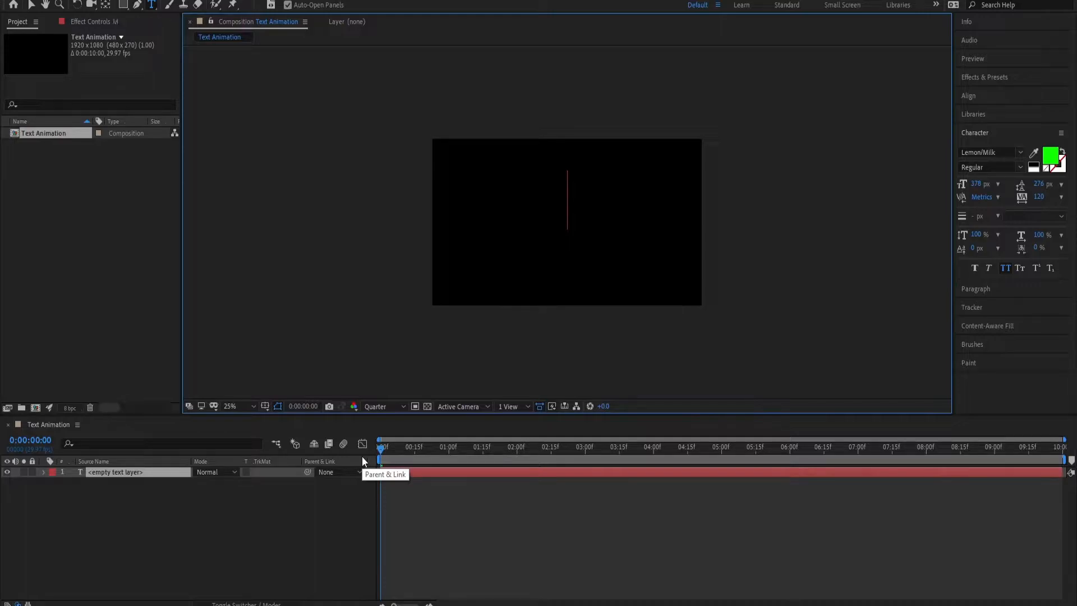
pyautogui.write('MONDY')
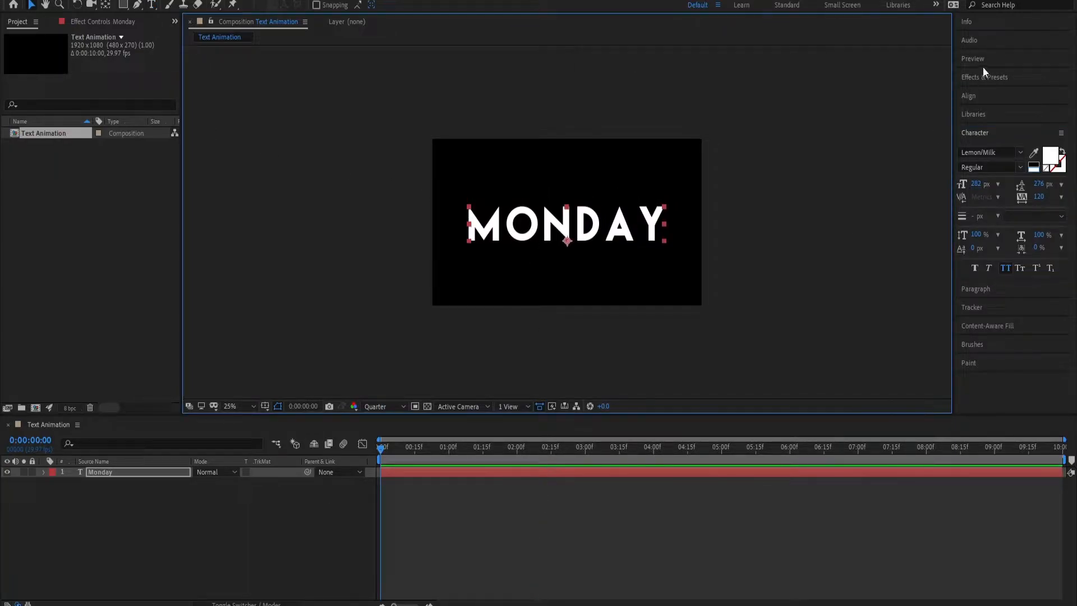
pyautogui.click(984, 77)
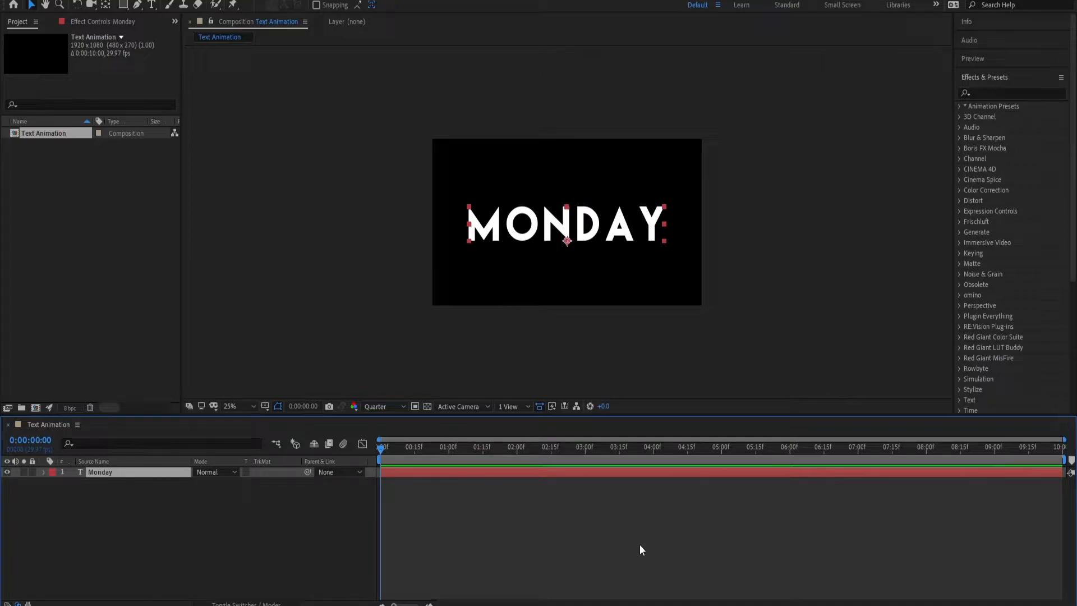
# Step: Search 'blue' in Effects & Presets and apply Lights and Optical > Blue Flash to MONDAY
pyautogui.click(1010, 92)
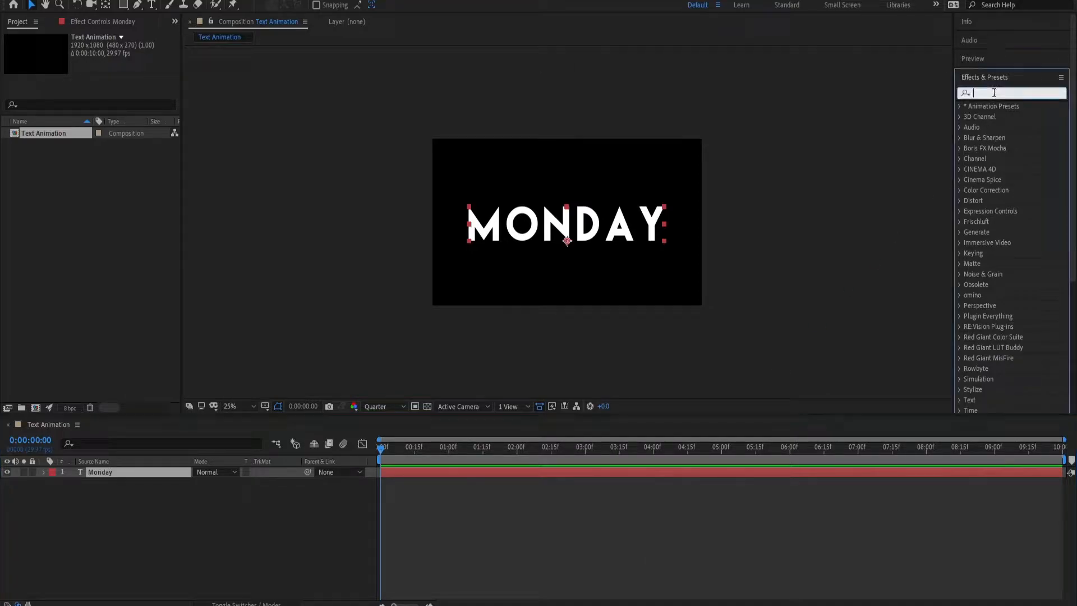
pyautogui.write('blu')
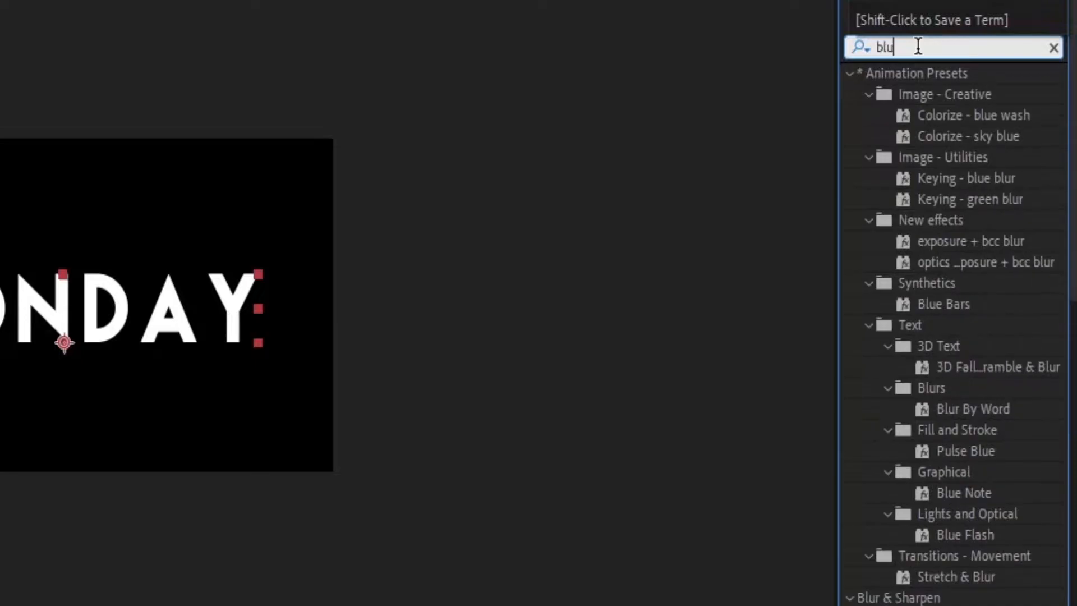
pyautogui.write('e')
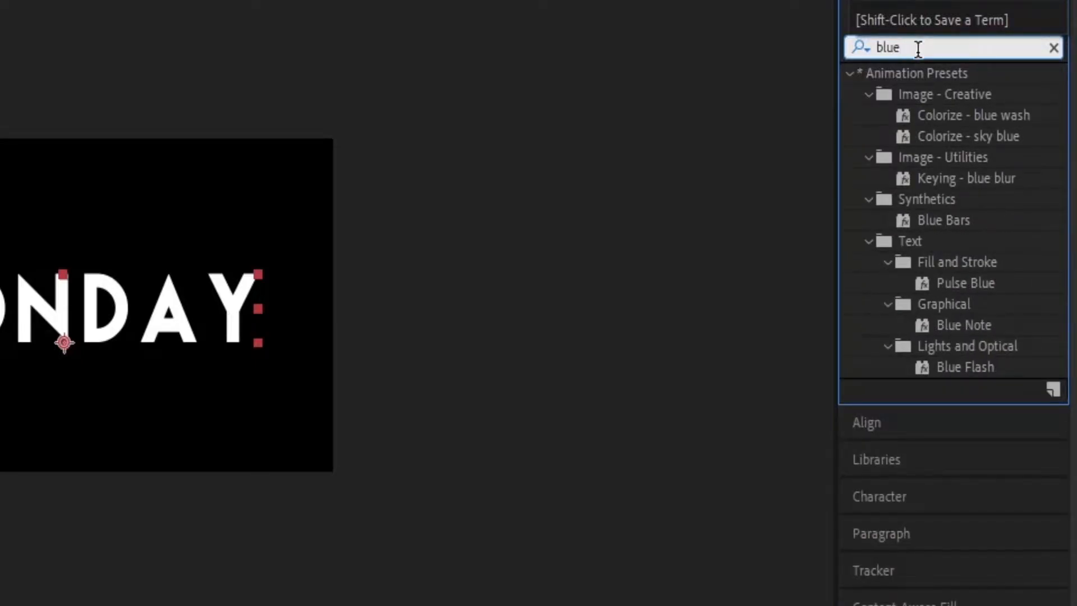
pyautogui.click(964, 367)
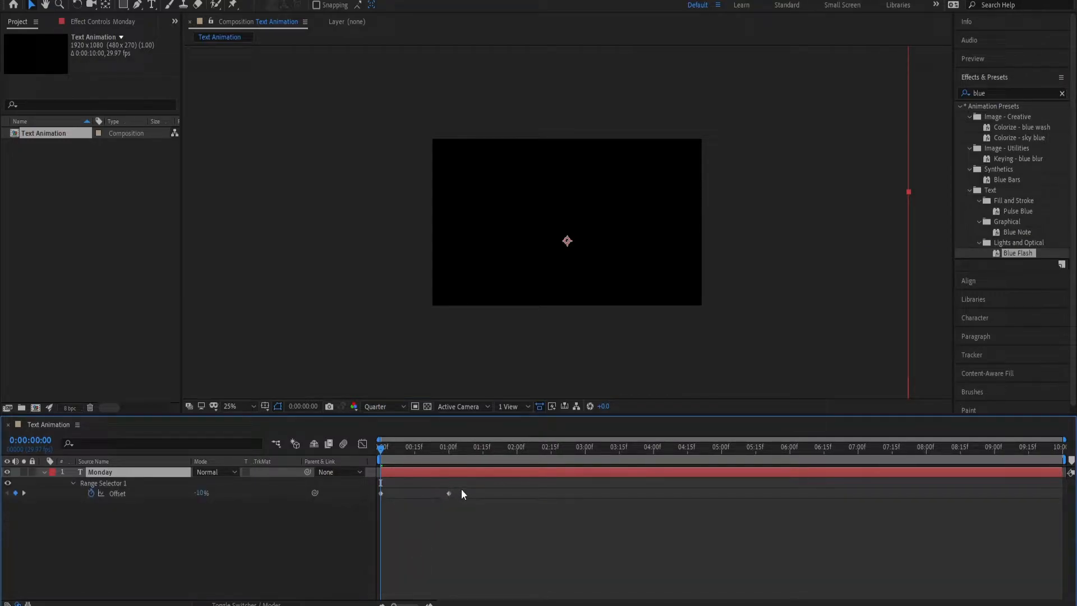
# Step: Change MONDAY's Animator 1 stroke color from blue to cyan and scrub to preview the flash
pyautogui.click(382, 450)
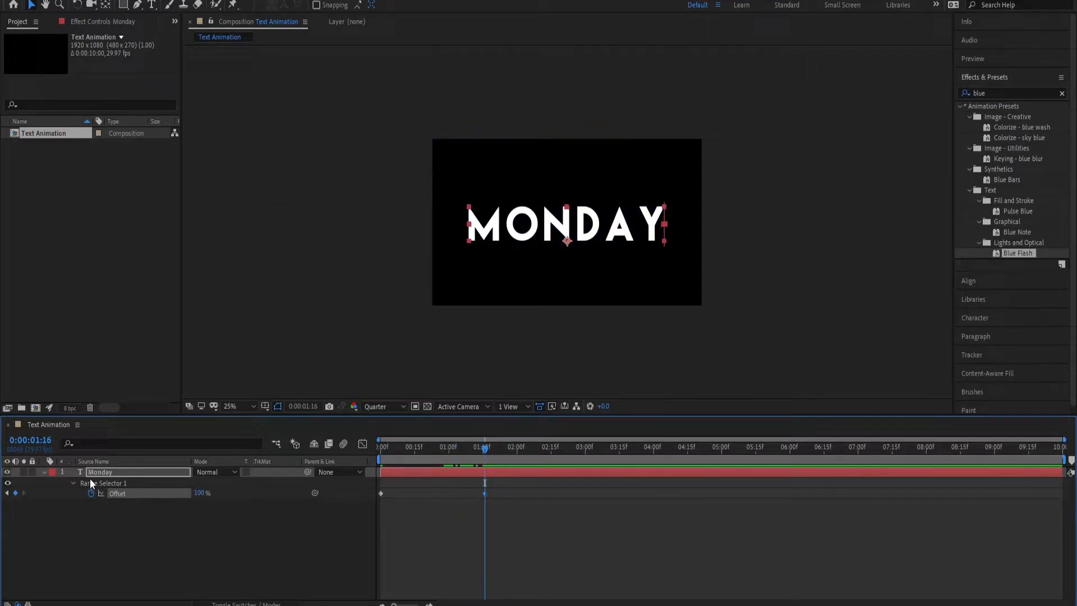
pyautogui.click(74, 479)
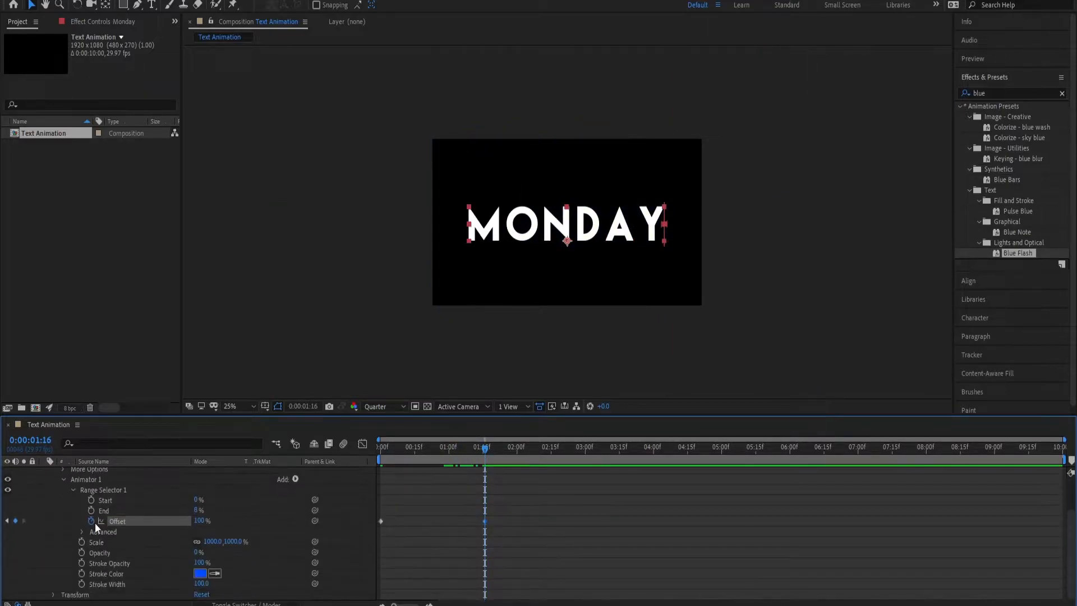
pyautogui.click(201, 573)
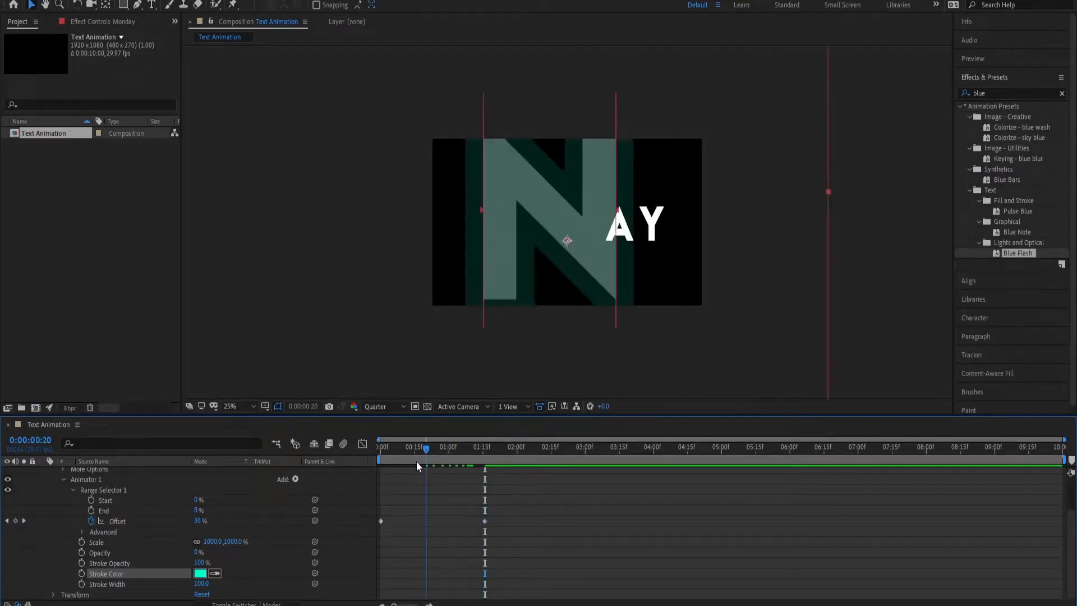
pyautogui.click(380, 447)
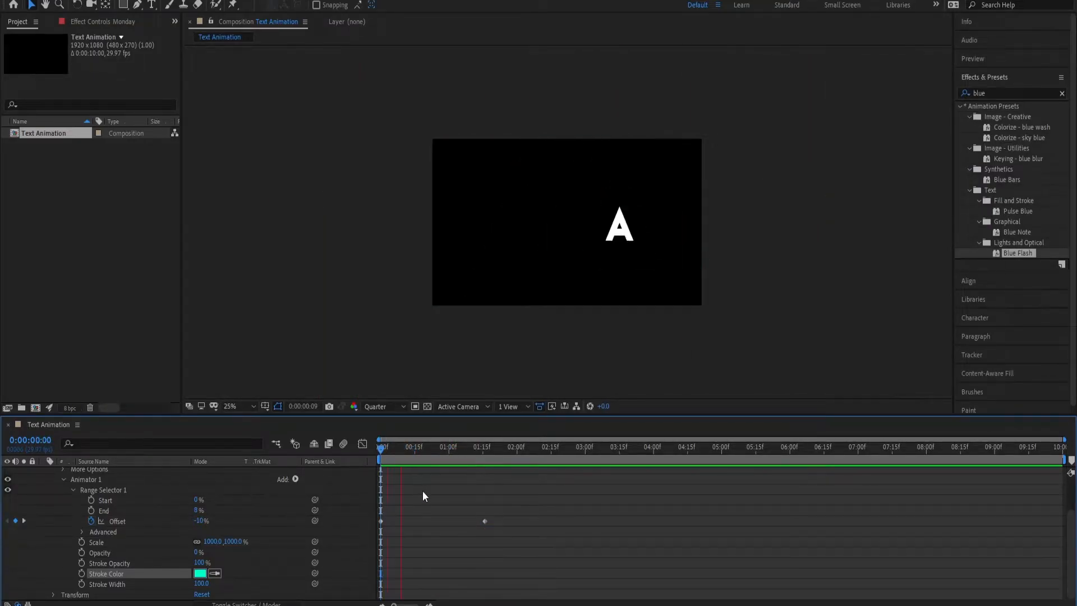
pyautogui.click(515, 447)
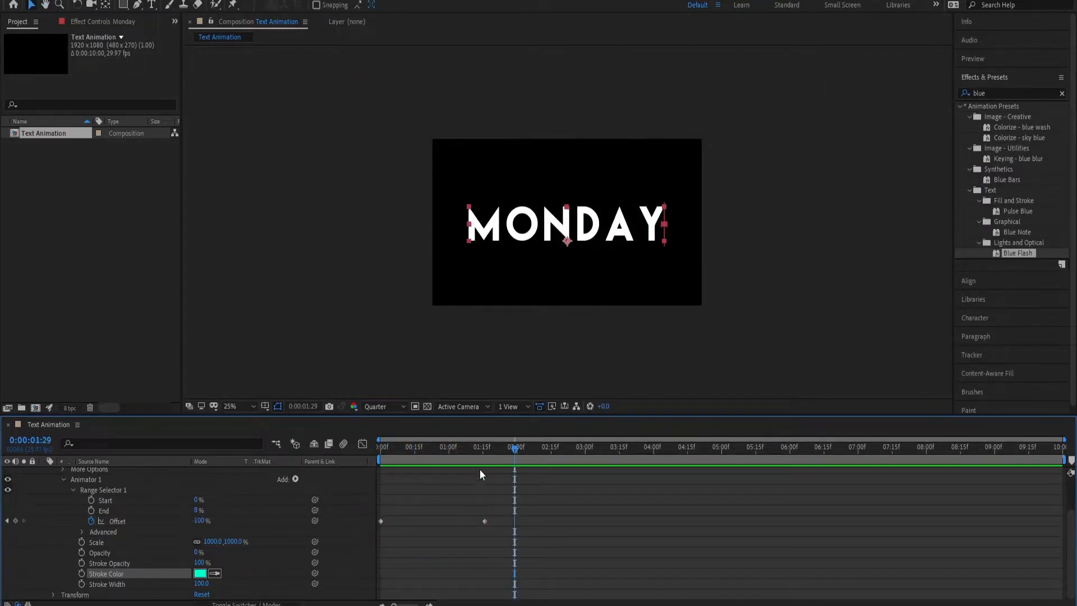
pyautogui.click(116, 520)
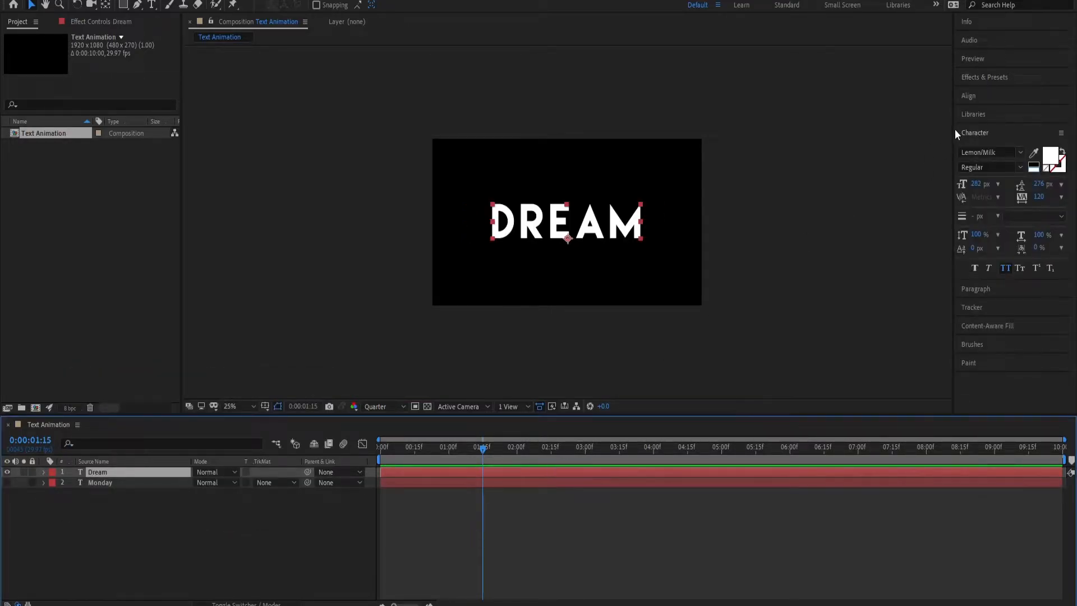
# Step: Collapse the Character panel and switch to the Align panel
pyautogui.click(975, 132)
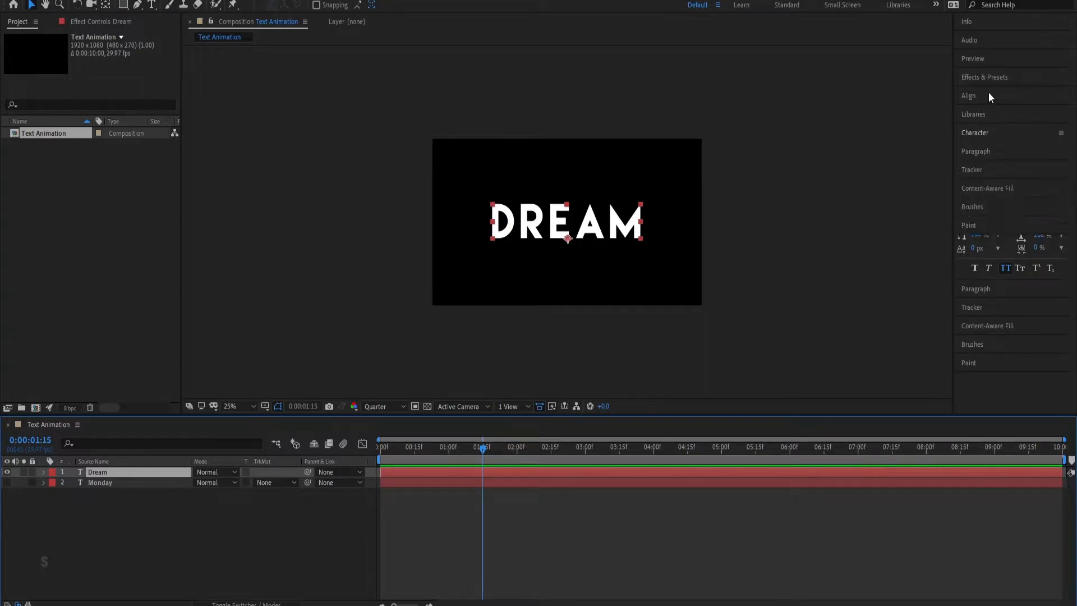
pyautogui.click(968, 96)
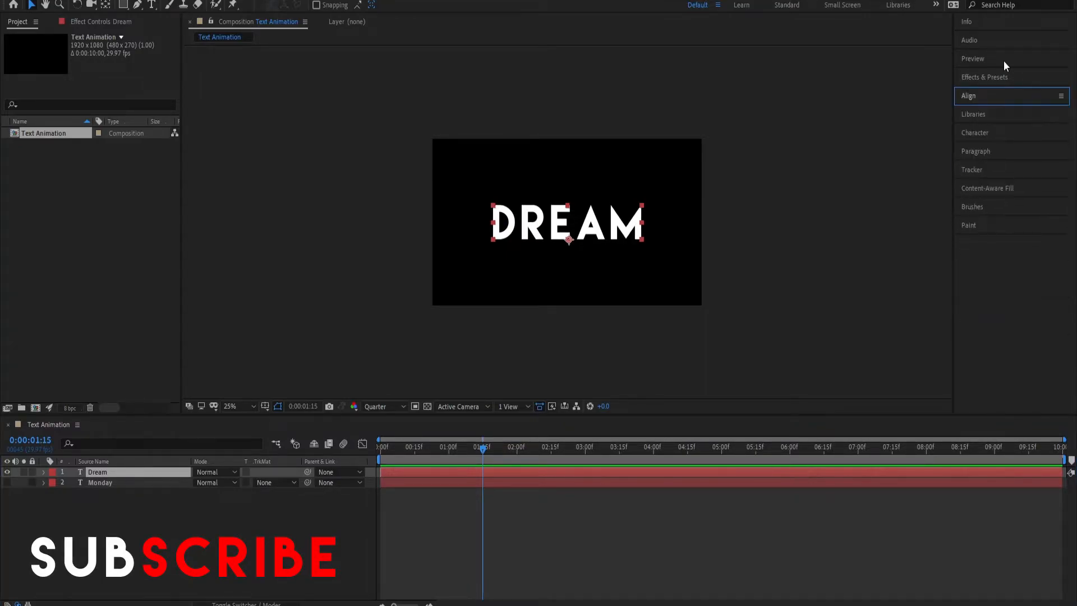
pyautogui.moveTo(993, 18)
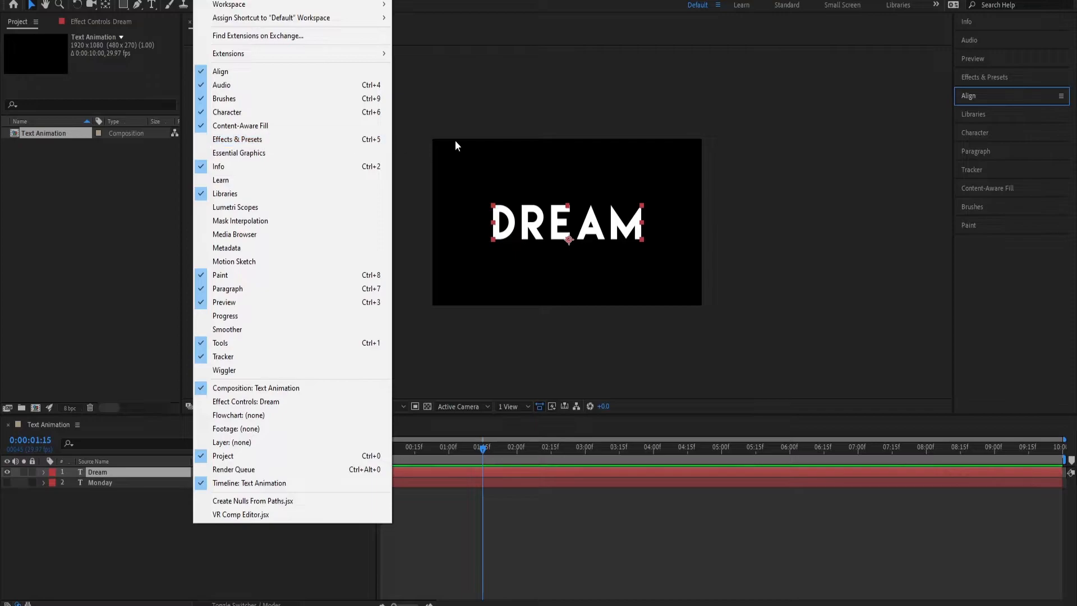
pyautogui.moveTo(994, 83)
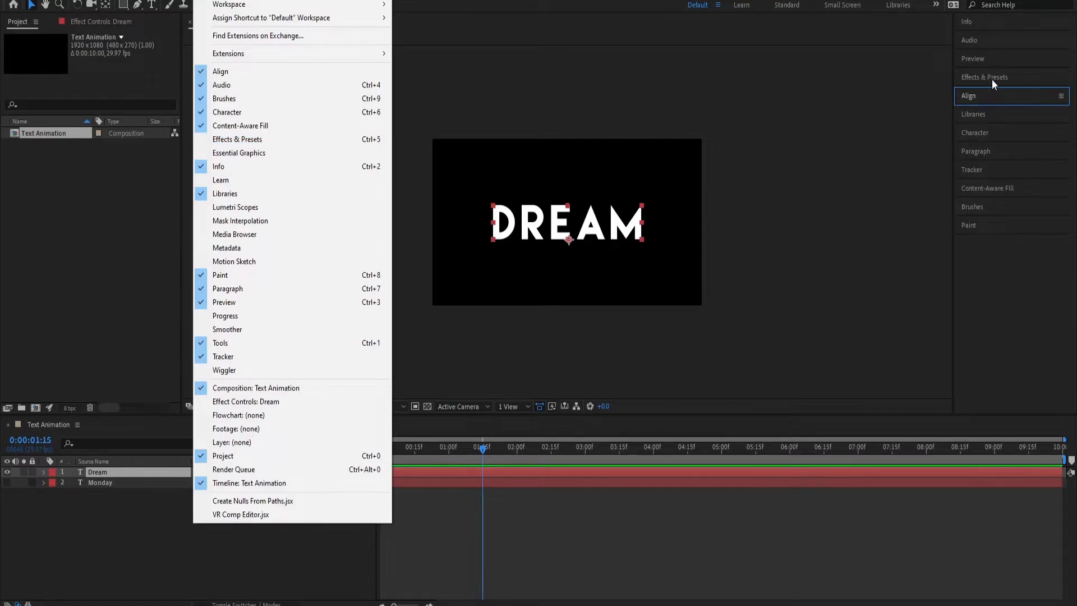
pyautogui.moveTo(994, 80)
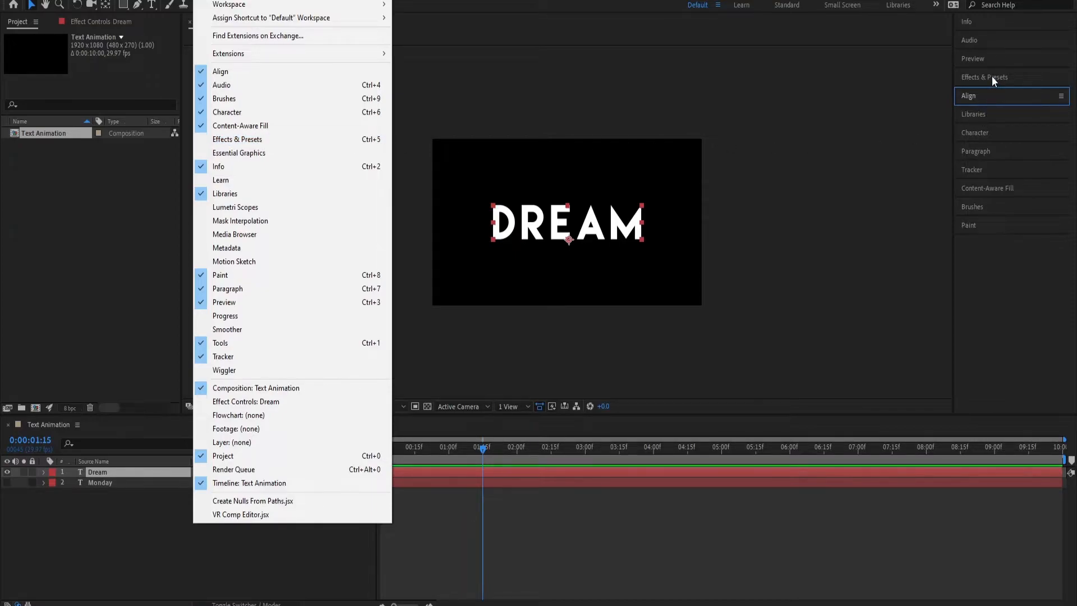
pyautogui.moveTo(863, 34)
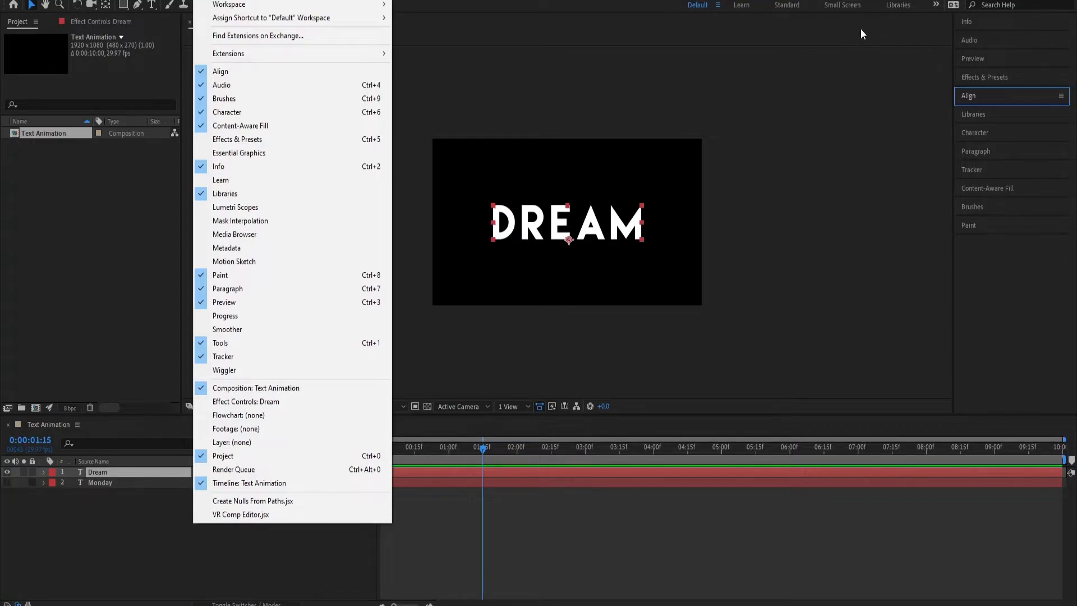
pyautogui.moveTo(227, 330)
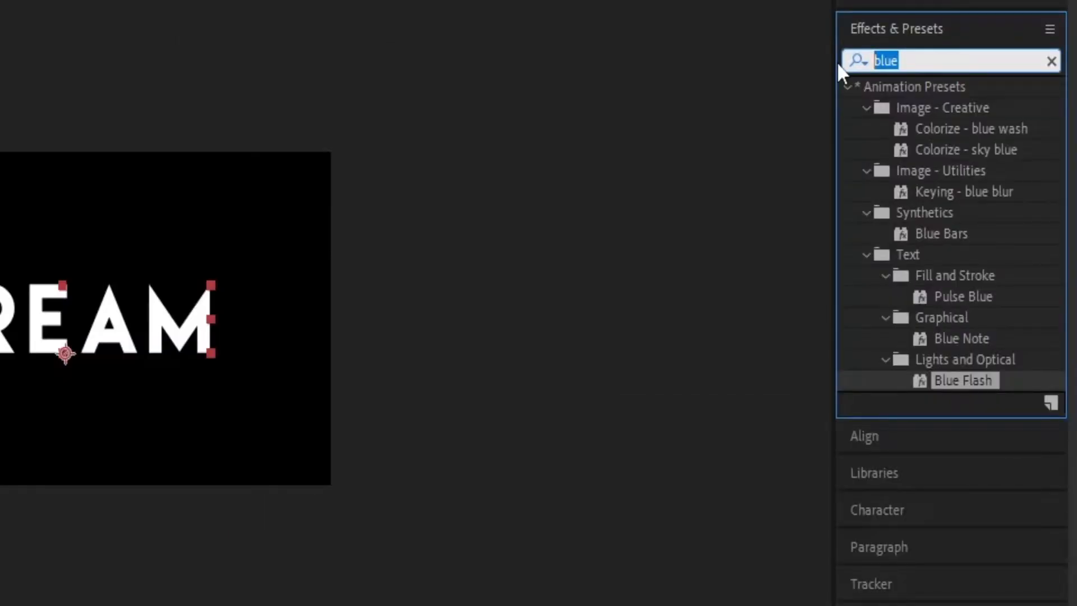
# Step: Search 'exposure' and apply Lights and Optical > Exposure to the DREAM text
pyautogui.write('exposu')
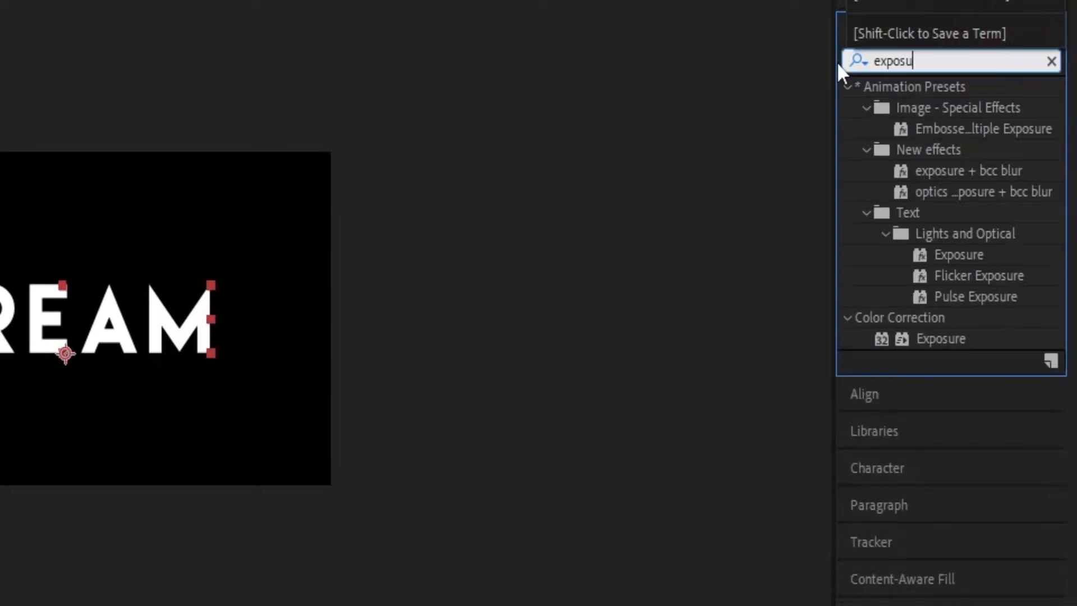
pyautogui.moveTo(926, 305)
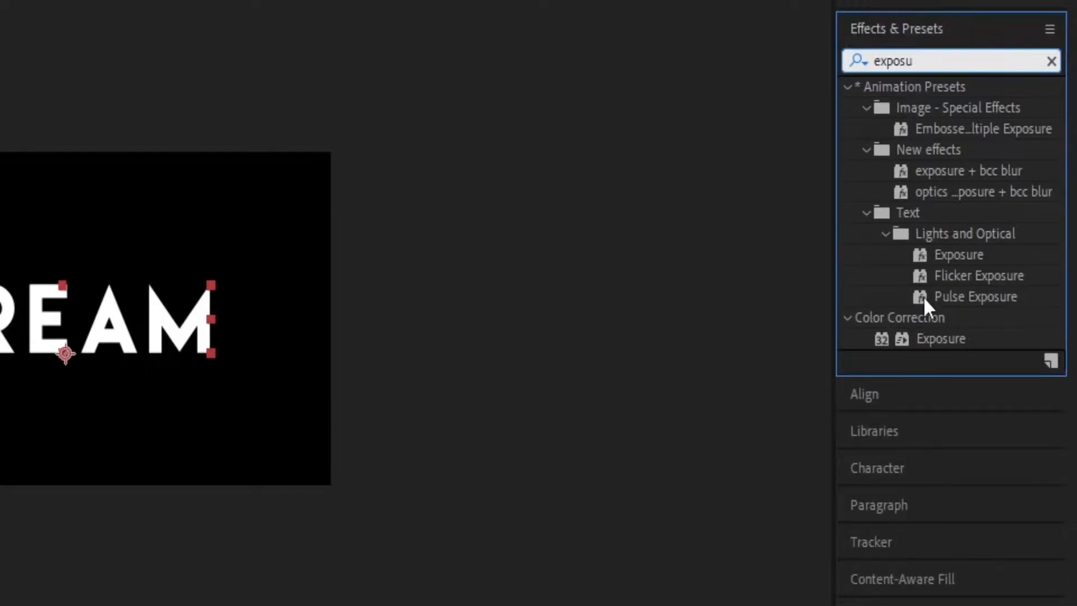
pyautogui.moveTo(941, 342)
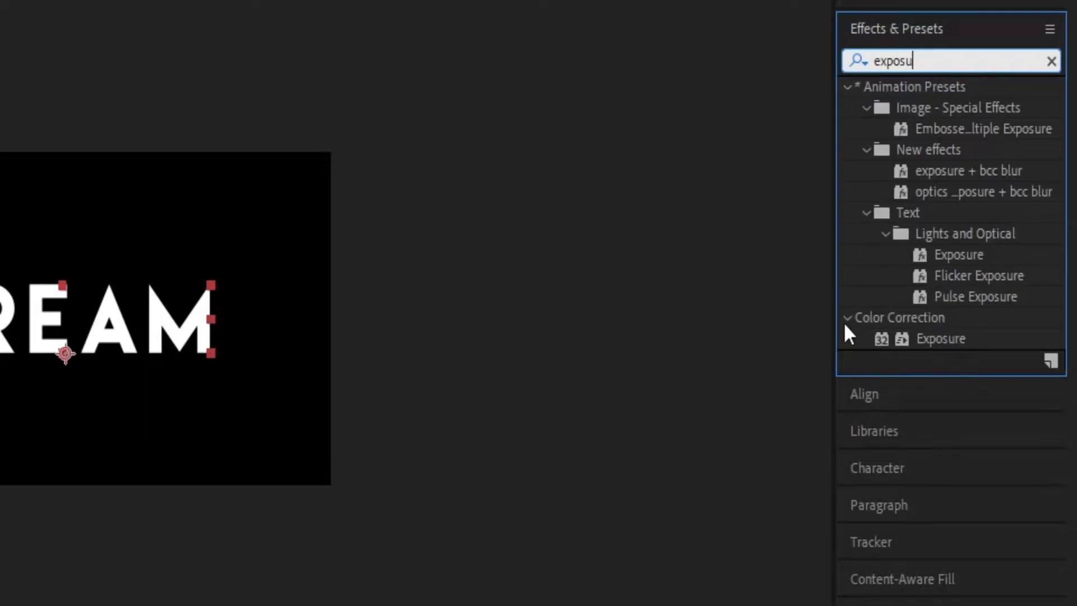
pyautogui.moveTo(960, 364)
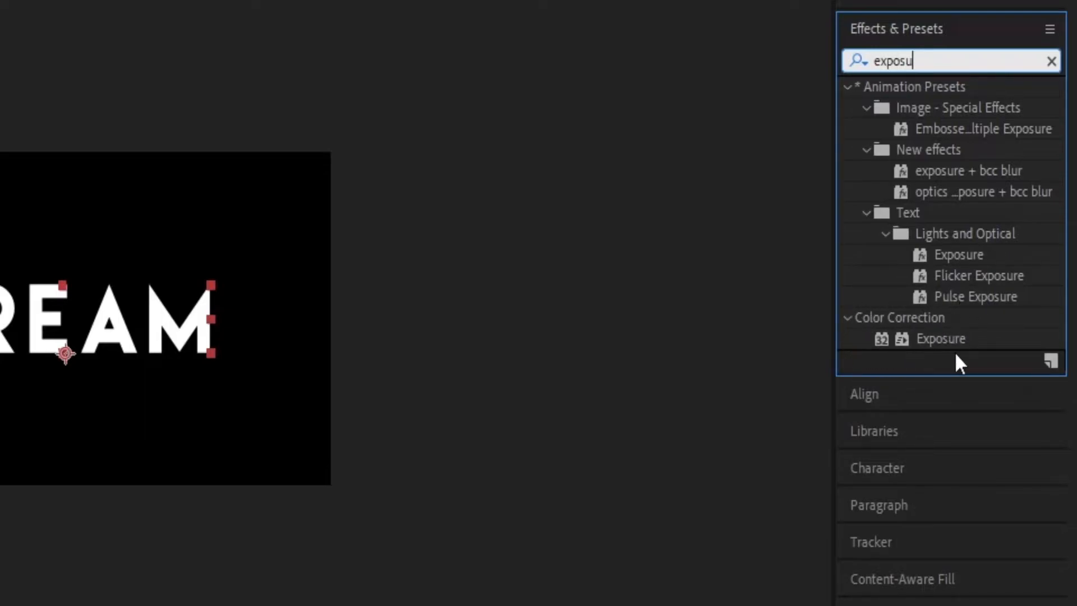
pyautogui.moveTo(969, 364)
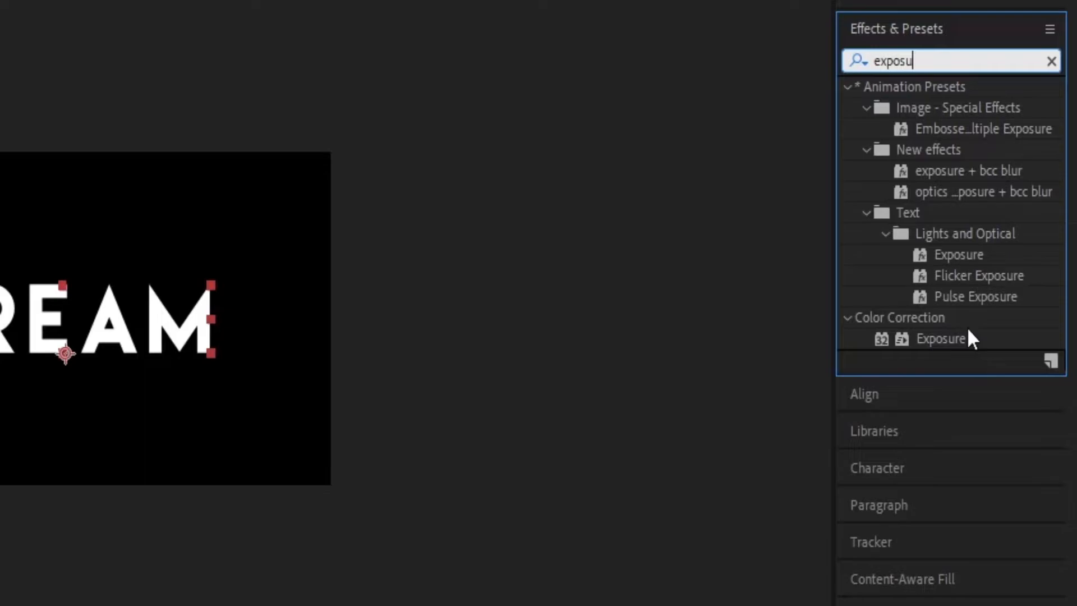
pyautogui.moveTo(961, 300)
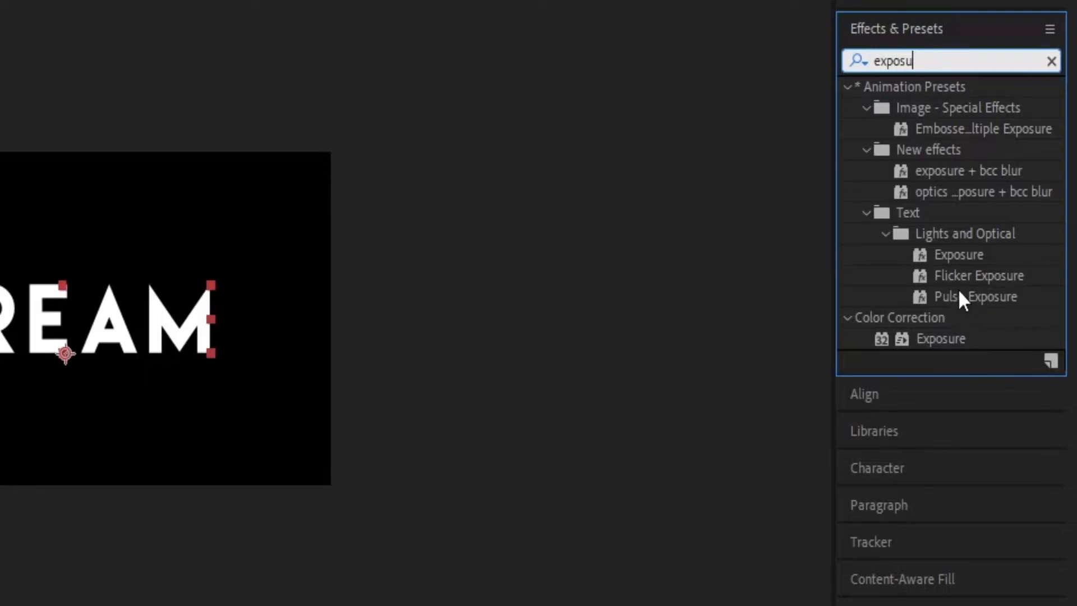
pyautogui.moveTo(890, 191)
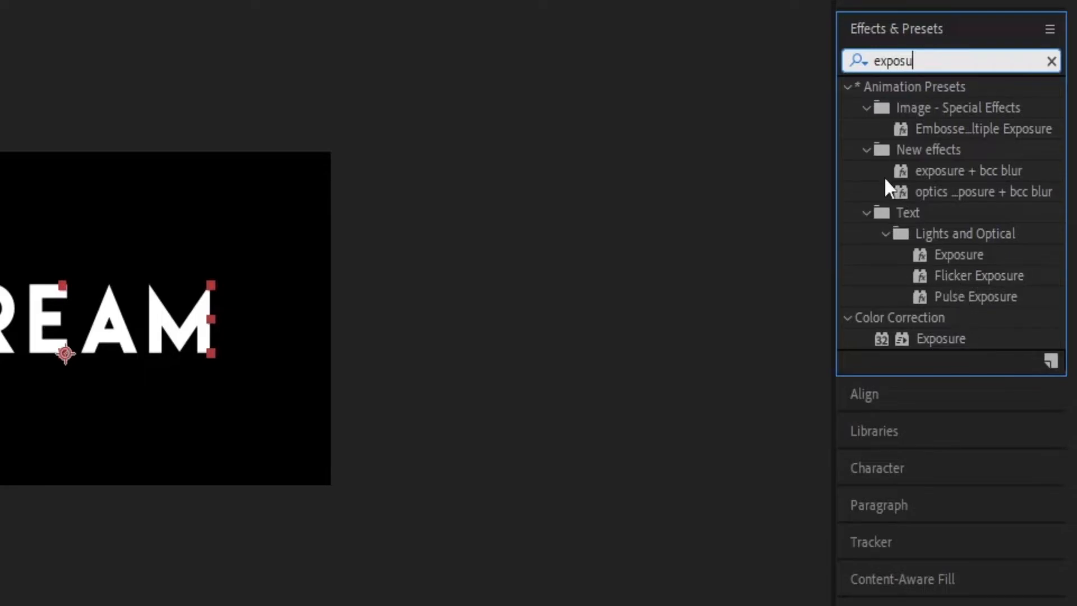
pyautogui.moveTo(902, 237)
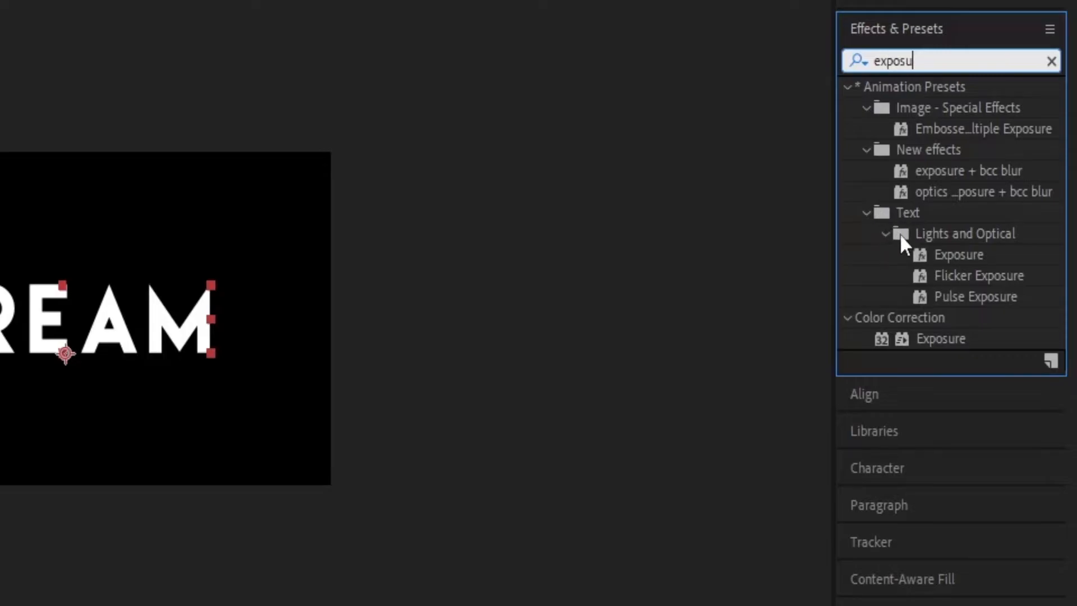
pyautogui.moveTo(1014, 246)
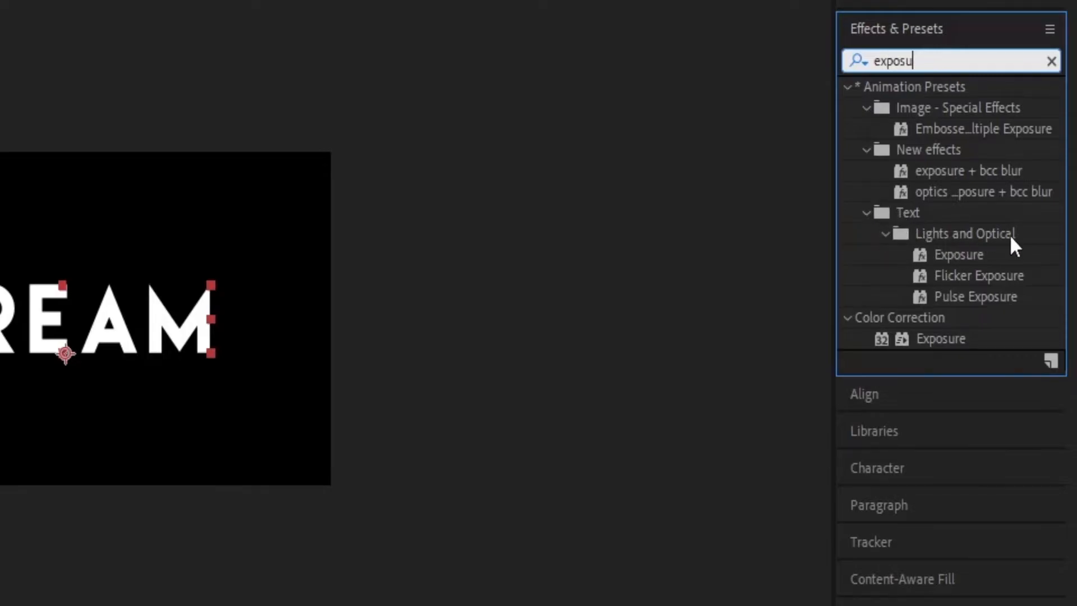
pyautogui.moveTo(969, 258)
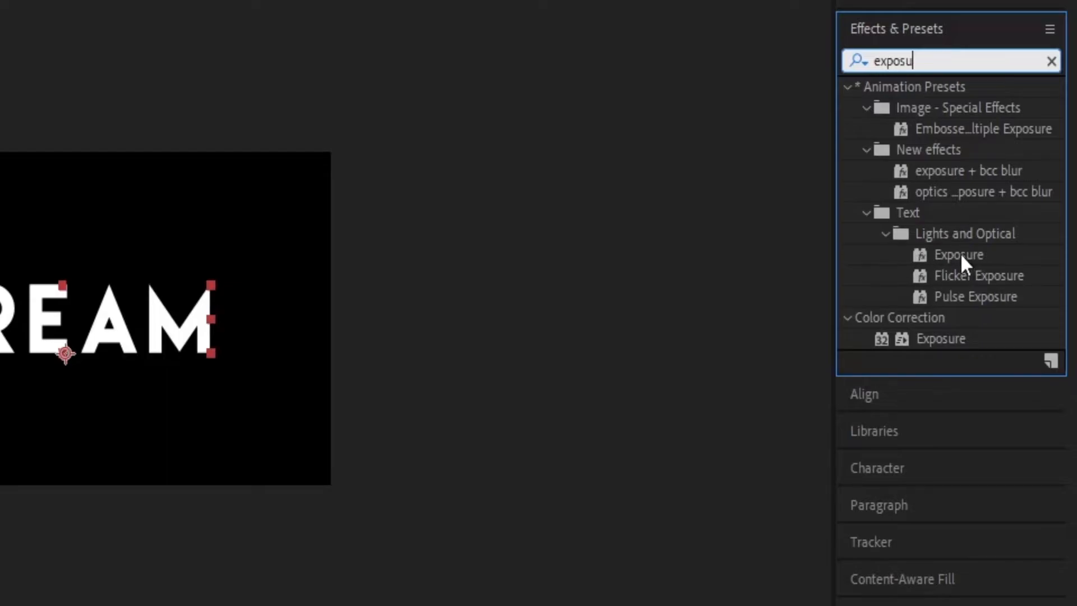
pyautogui.click(958, 254)
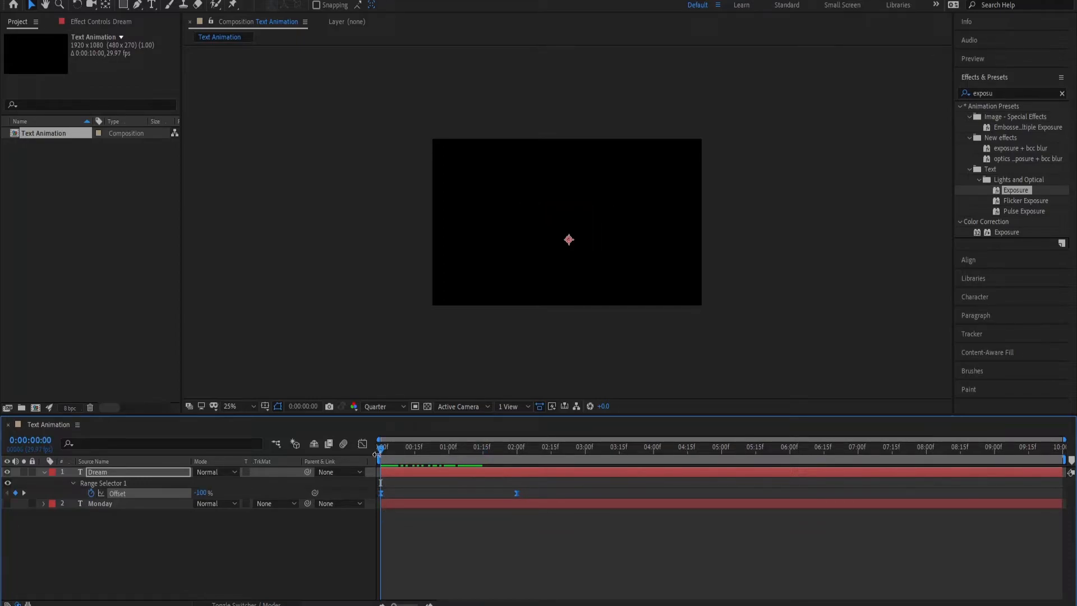
# Step: Collapse DREAM's properties, deselect the layers, and jump to 2:08 to check the reveal
pyautogui.click(447, 446)
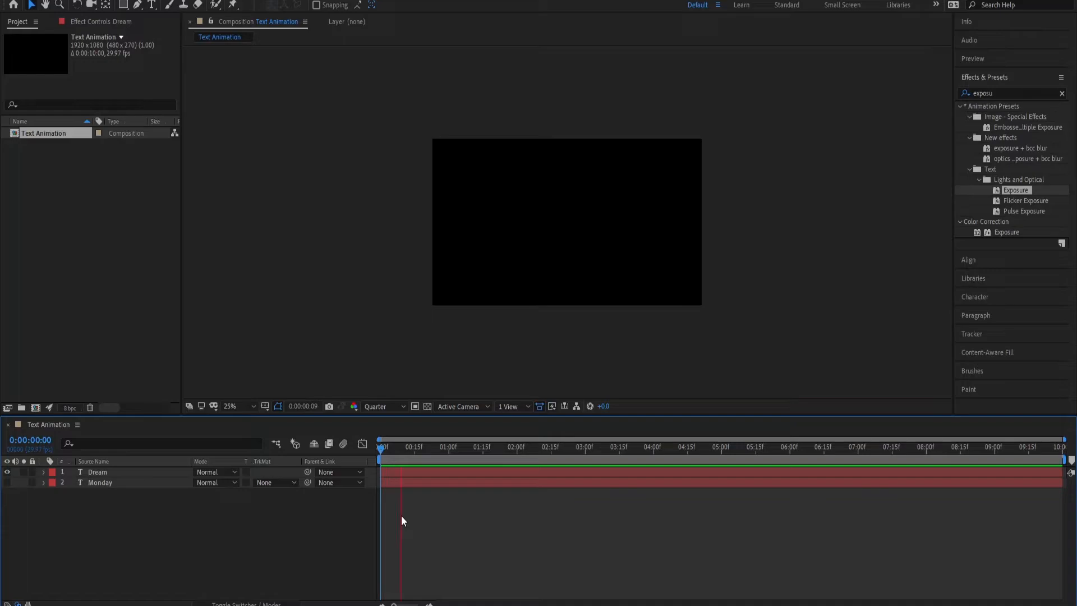
pyautogui.click(536, 447)
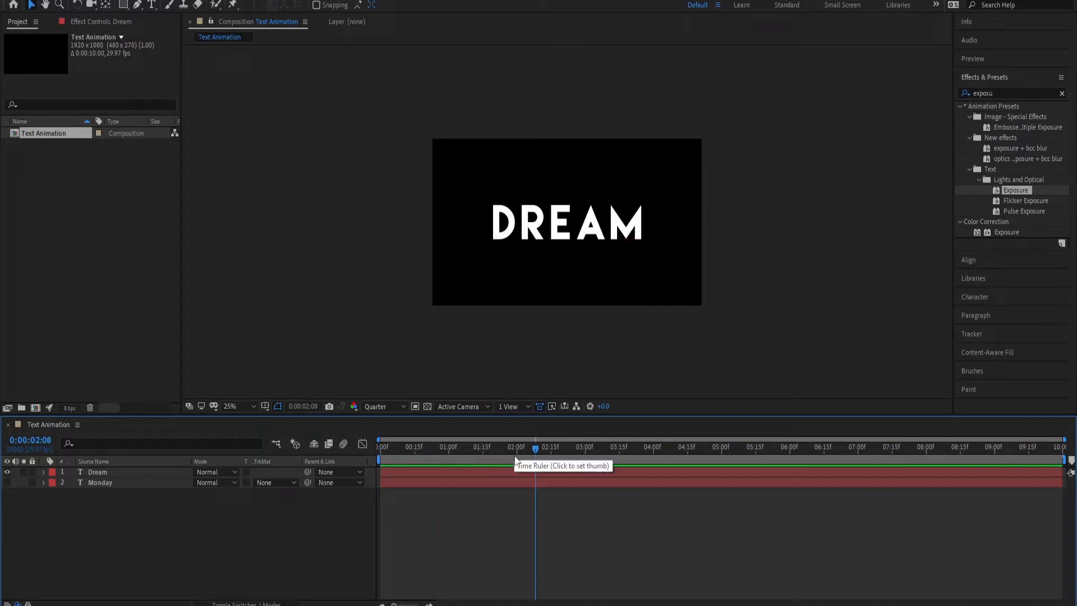
pyautogui.click(98, 471)
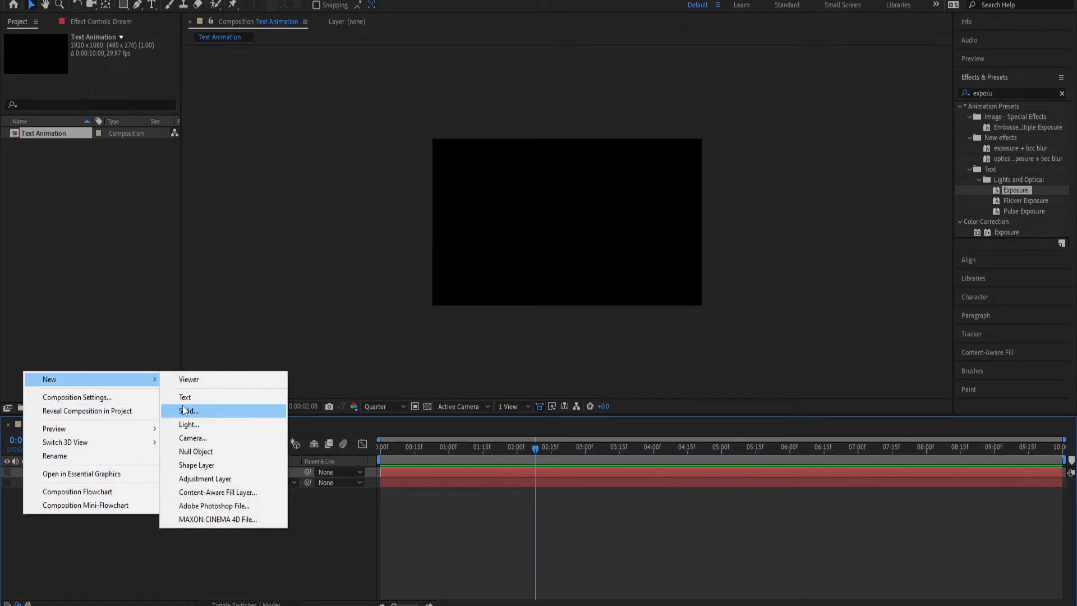
# Step: Add a white GALAXY text layer above DREAM and MONDAY, then reopen Effects & Presets
pyautogui.click(185, 397)
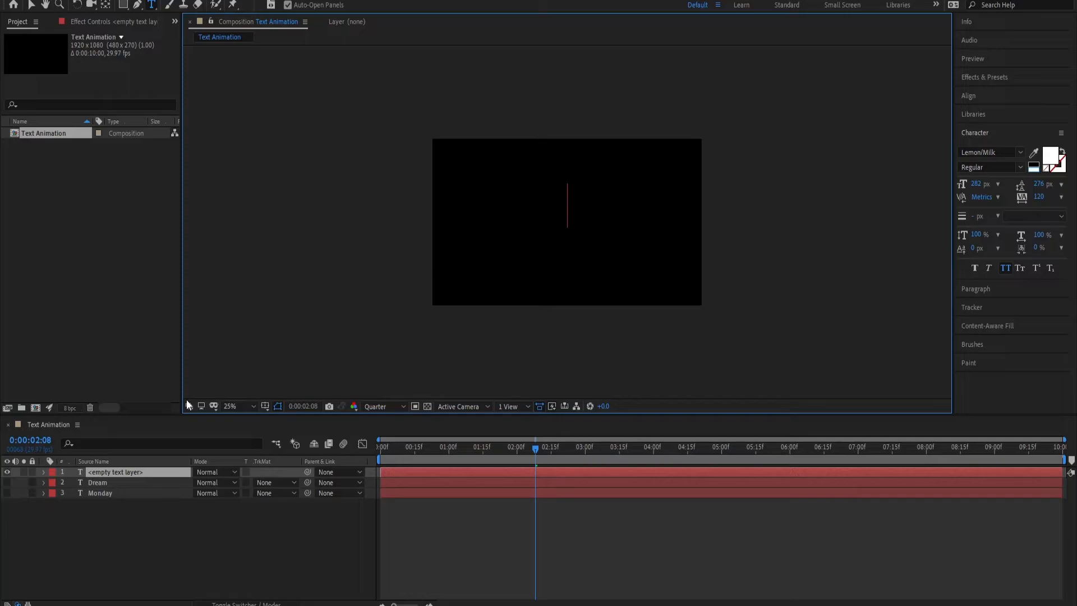
pyautogui.write('GALAXY')
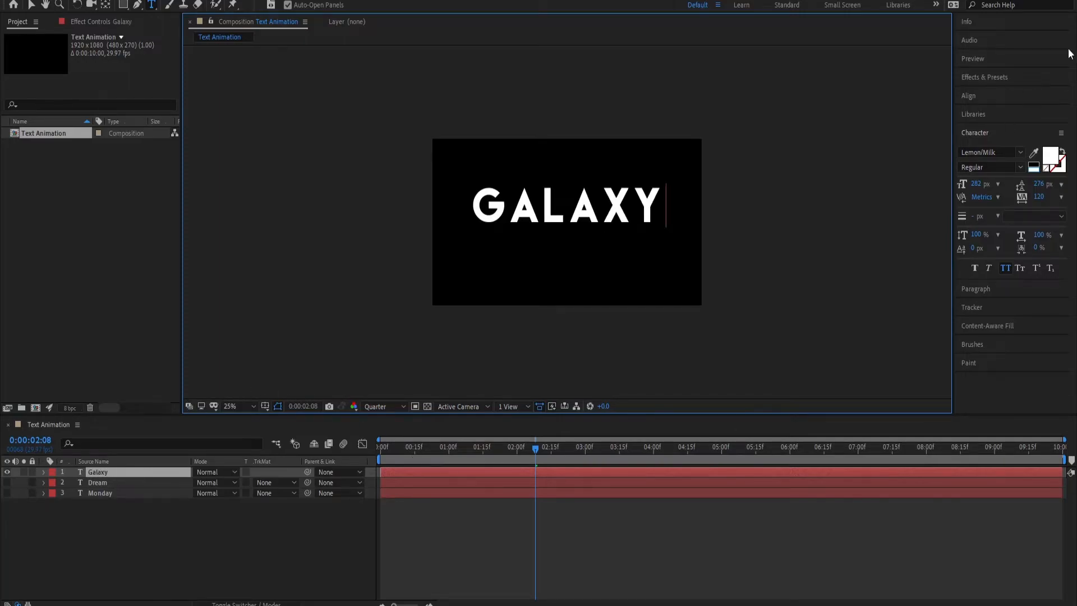
pyautogui.click(970, 96)
pyautogui.write('exposu')
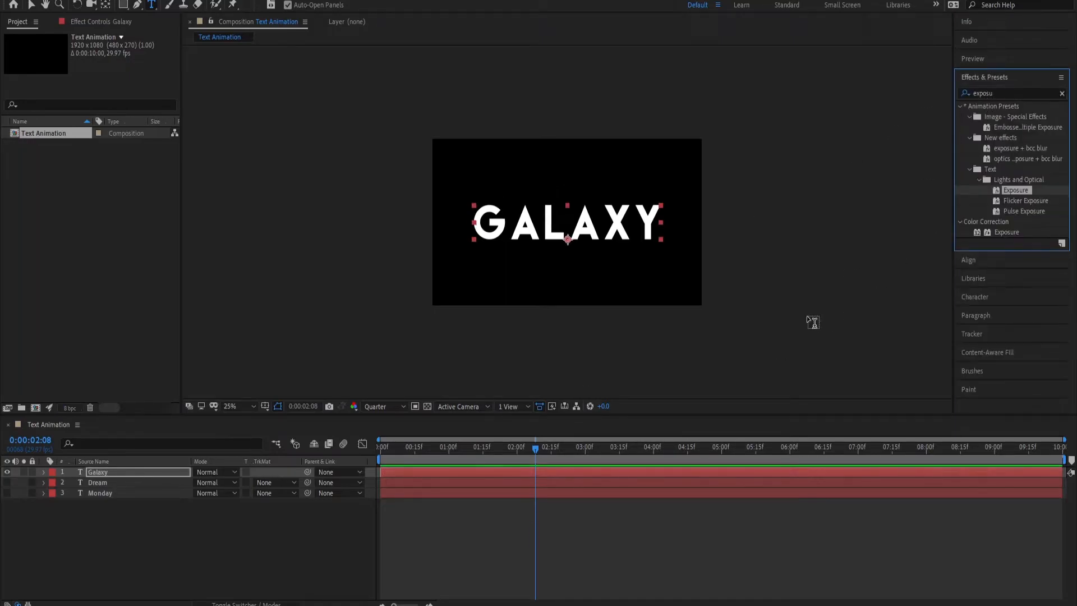
pyautogui.moveTo(572, 544)
pyautogui.write('ove')
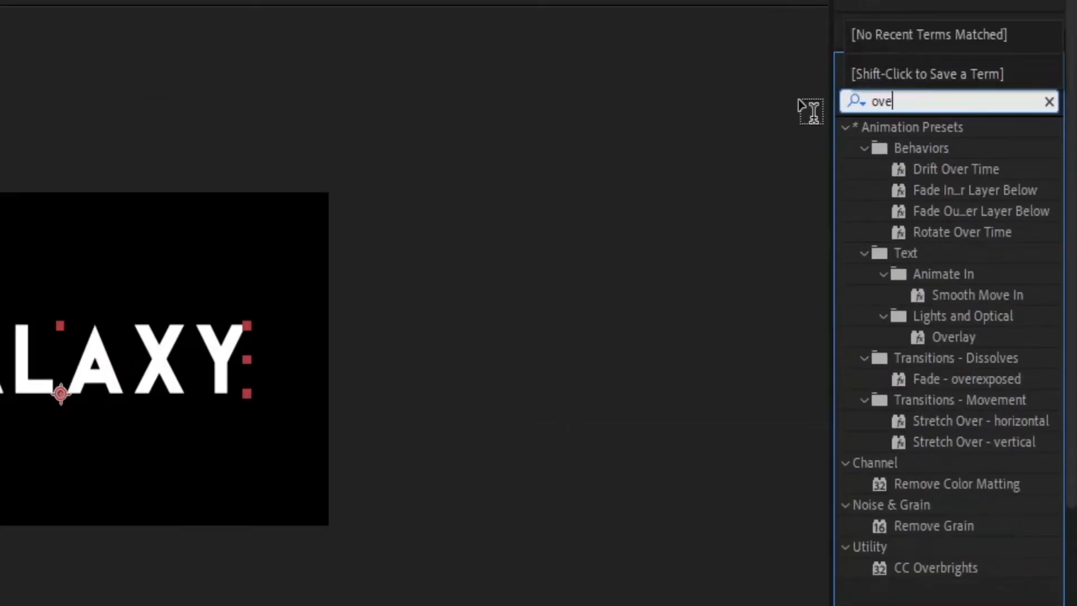
# Step: Search 'overlay' in Effects & Presets to find the Lights and Optical Overlay preset
pyautogui.write('rlay')
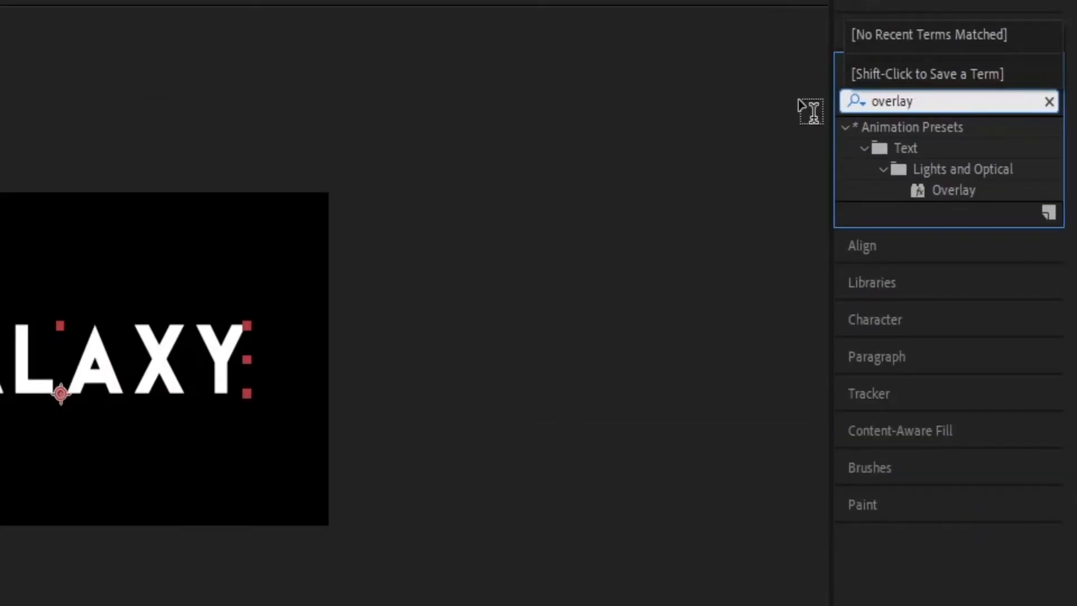
pyautogui.moveTo(954, 186)
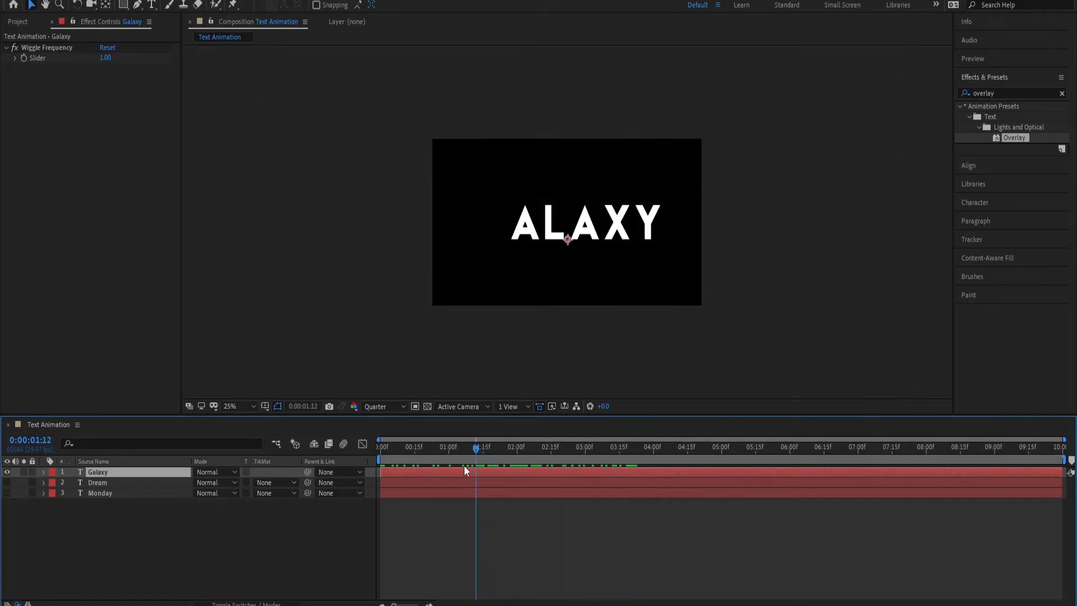
pyautogui.click(415, 447)
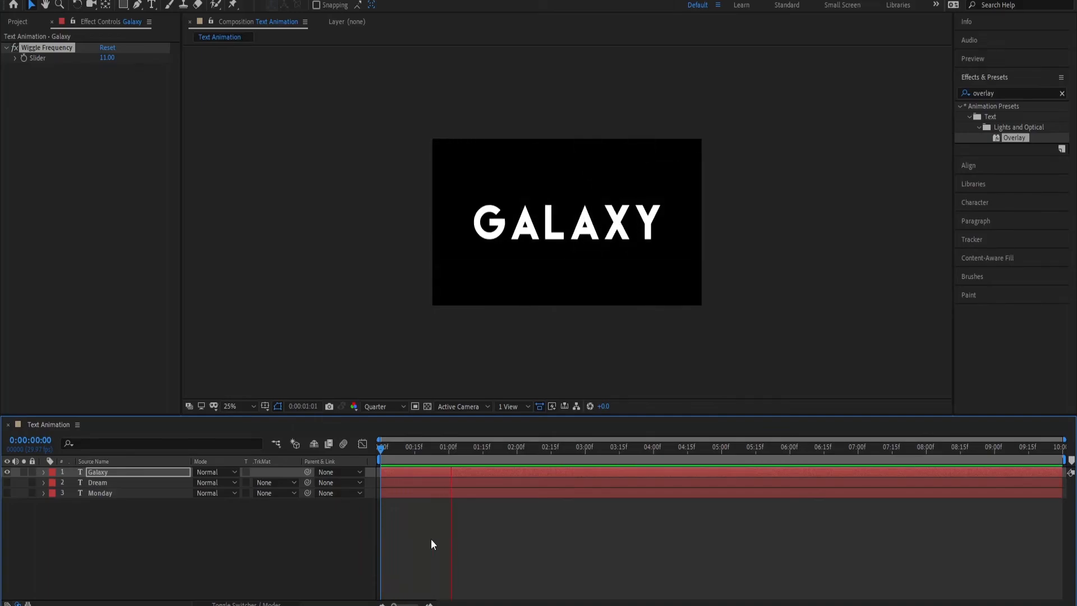
pyautogui.click(596, 446)
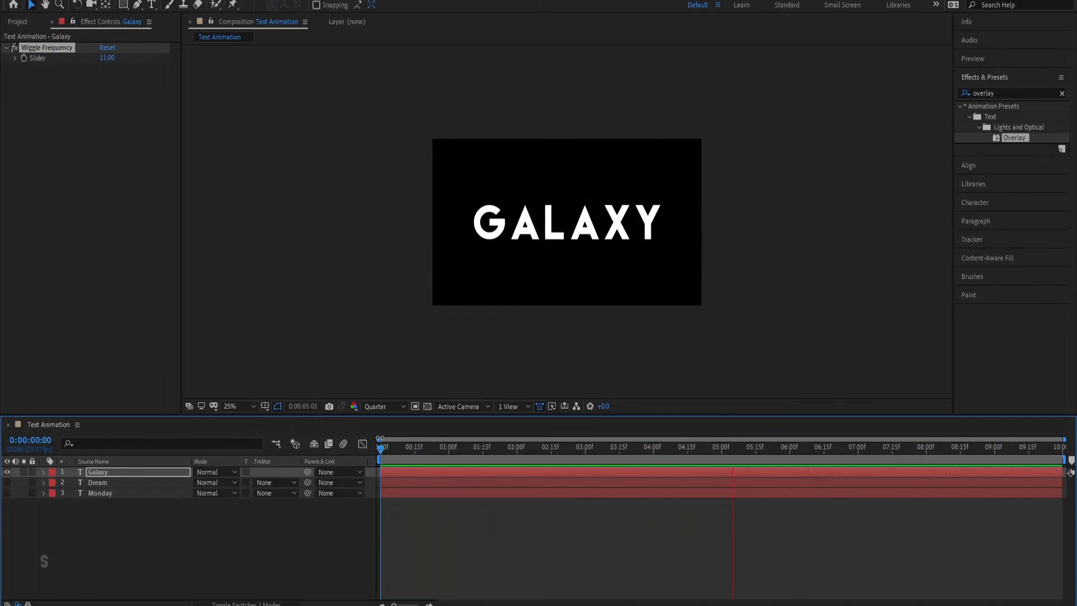
pyautogui.doubleClick(107, 57)
pyautogui.write('1')
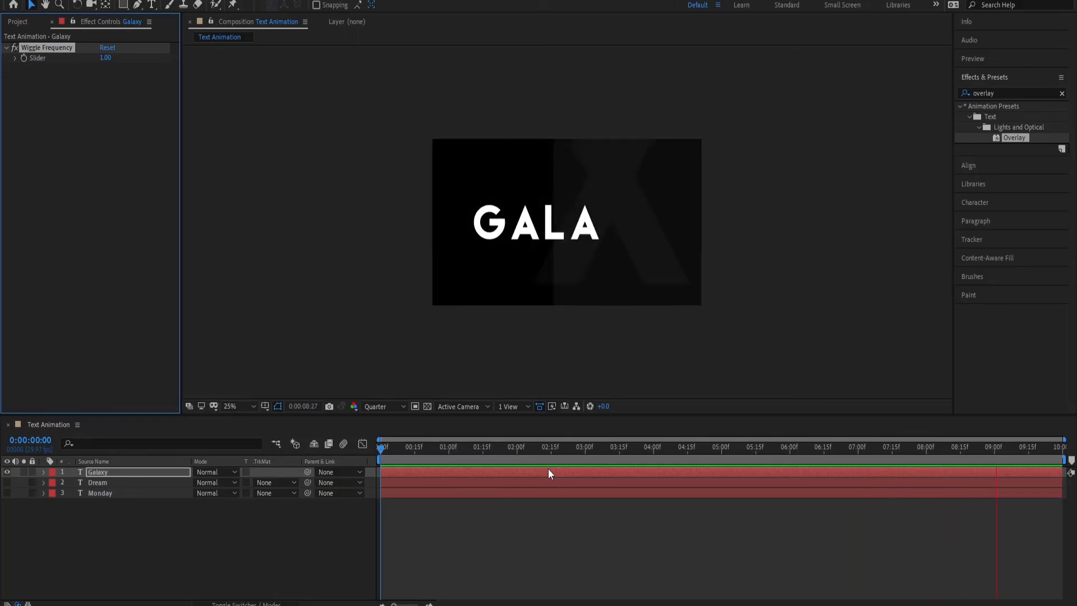
pyautogui.click(459, 457)
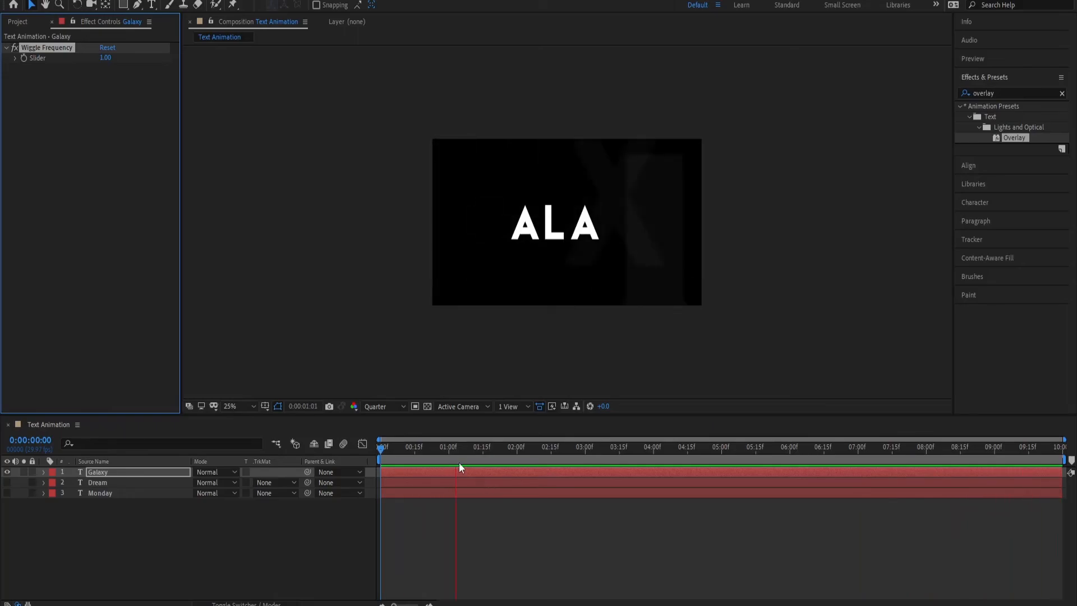